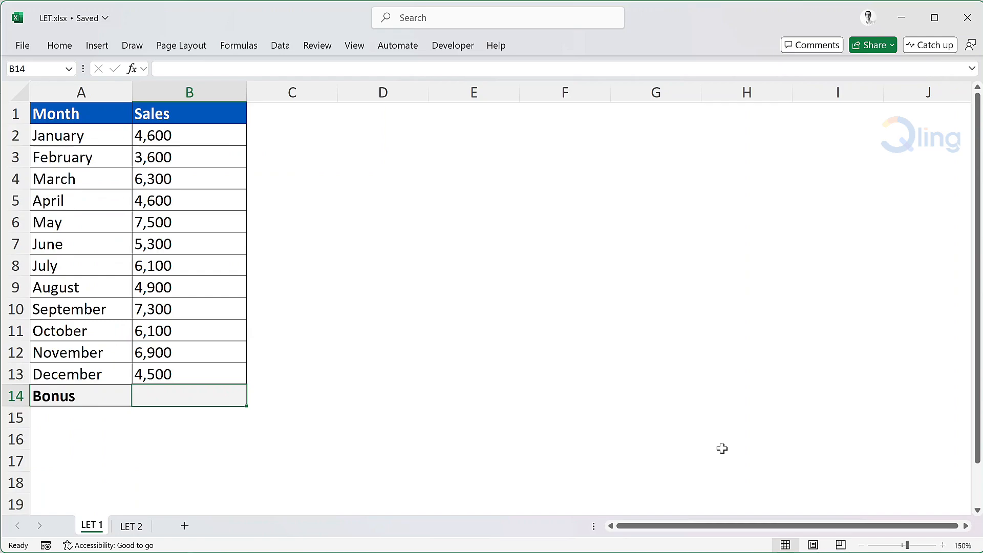
# Start the Bonus formula in B14 testing whether SUM(B2:B13) exceeds 65000.
pyautogui.write('=IF(')
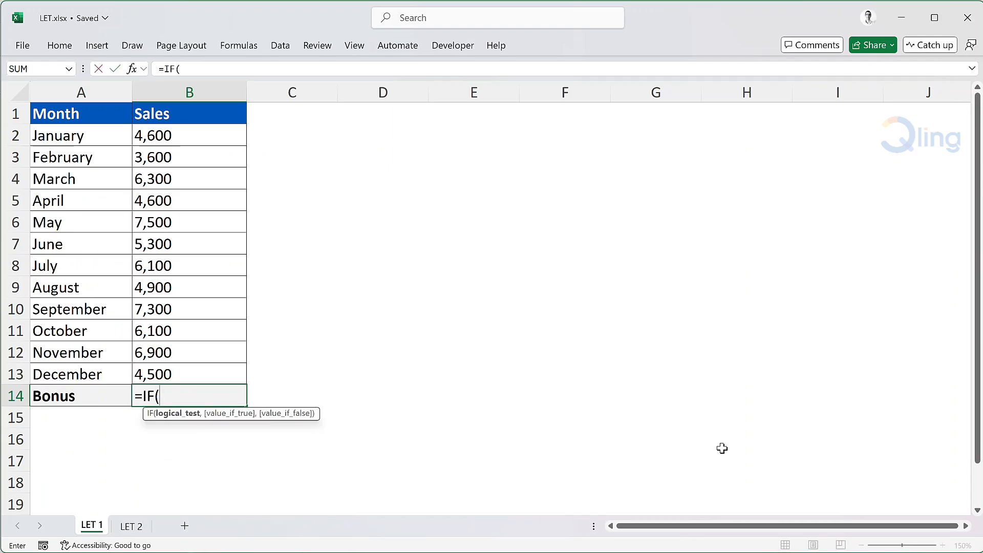
pyautogui.write('SUM(B2:B13')
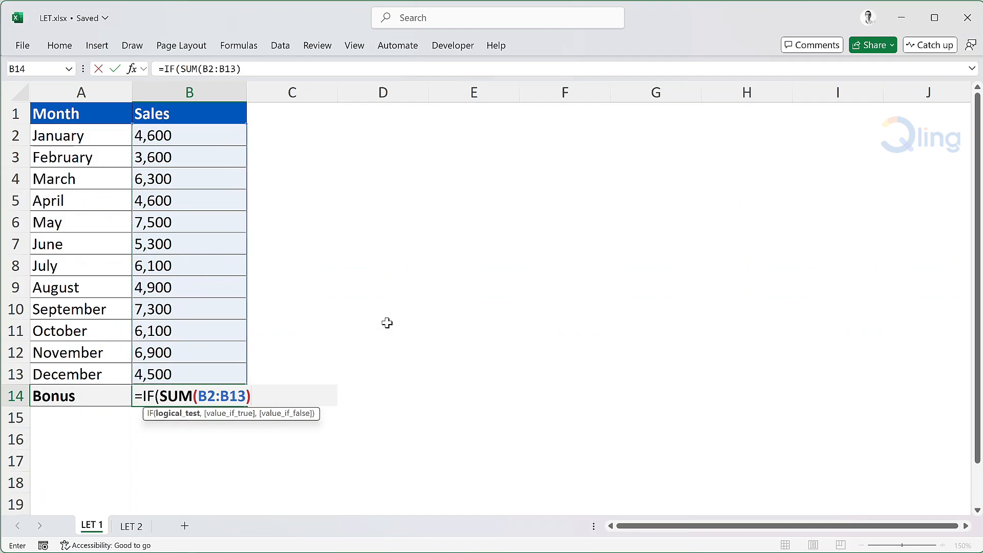
pyautogui.write('>')
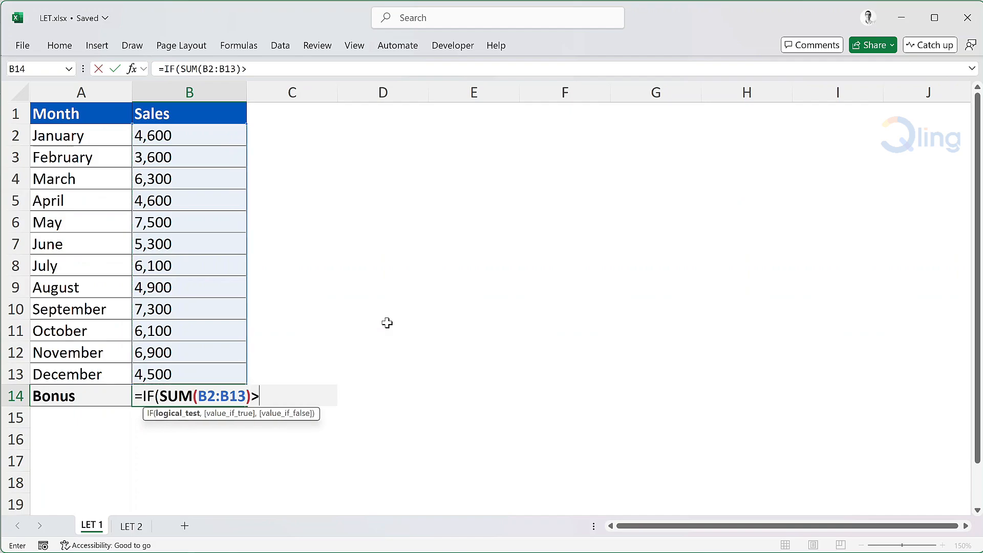
pyautogui.write('65000,')
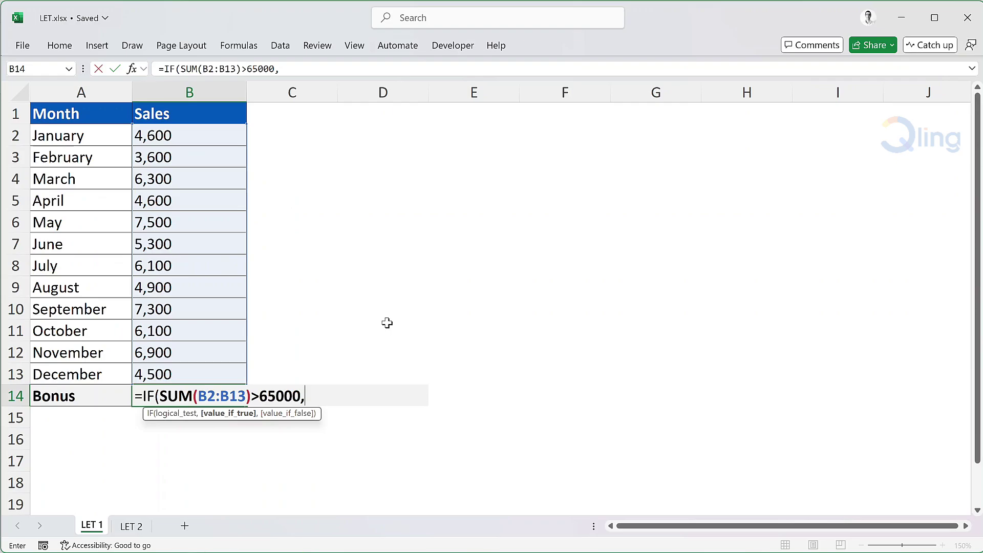
# Add the true result SUM(B2:B13)*10% and the false result 0 to the IF.
pyautogui.write('SUM(')
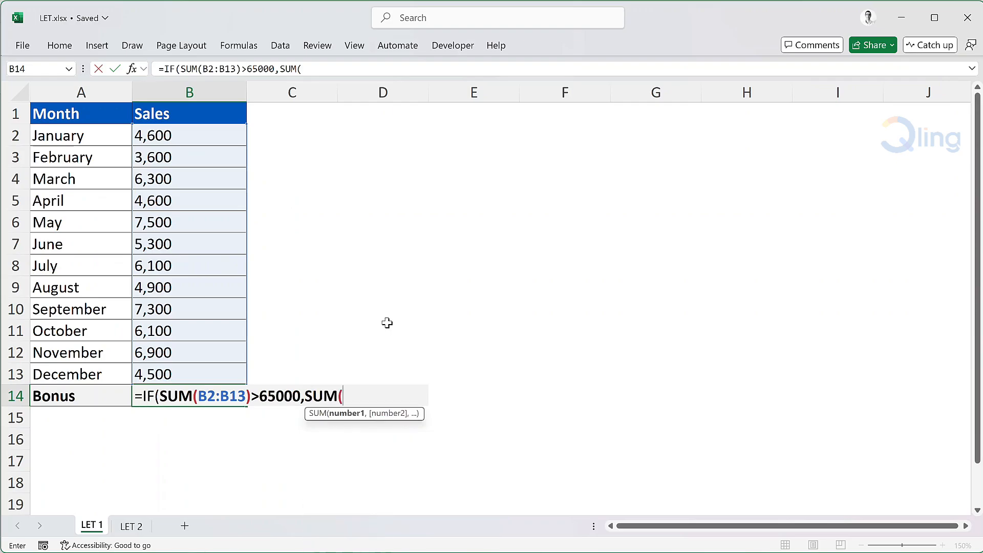
pyautogui.click(189, 135)
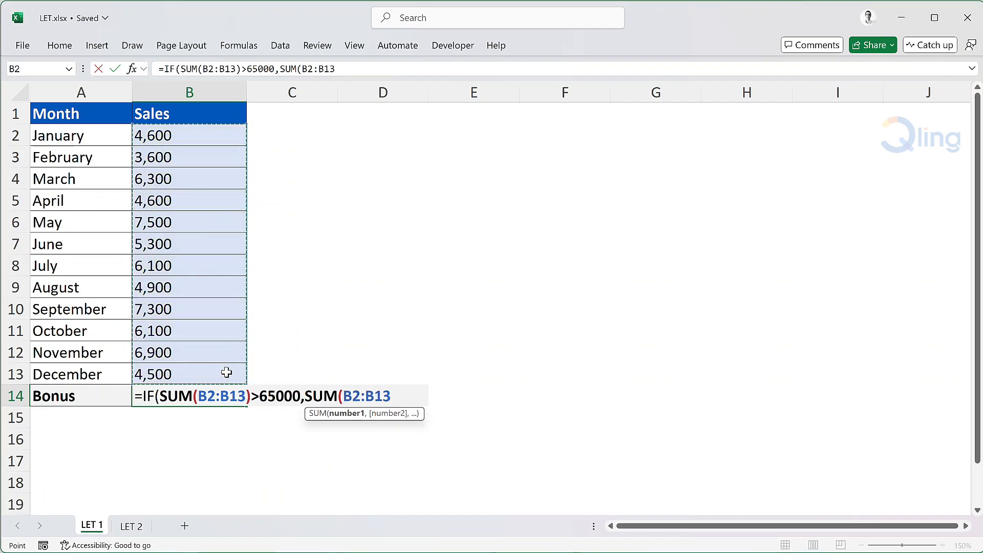
pyautogui.write(')*10%')
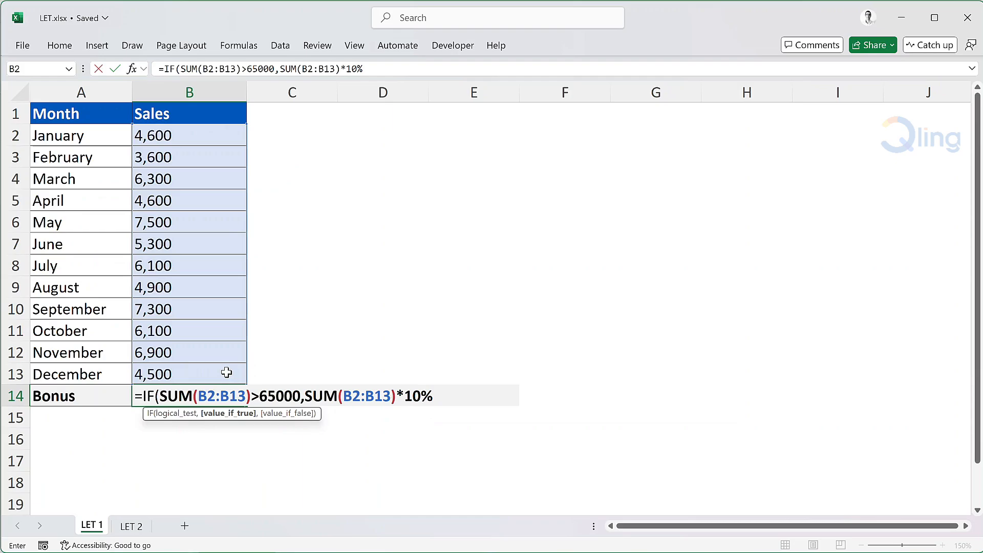
pyautogui.write(',')
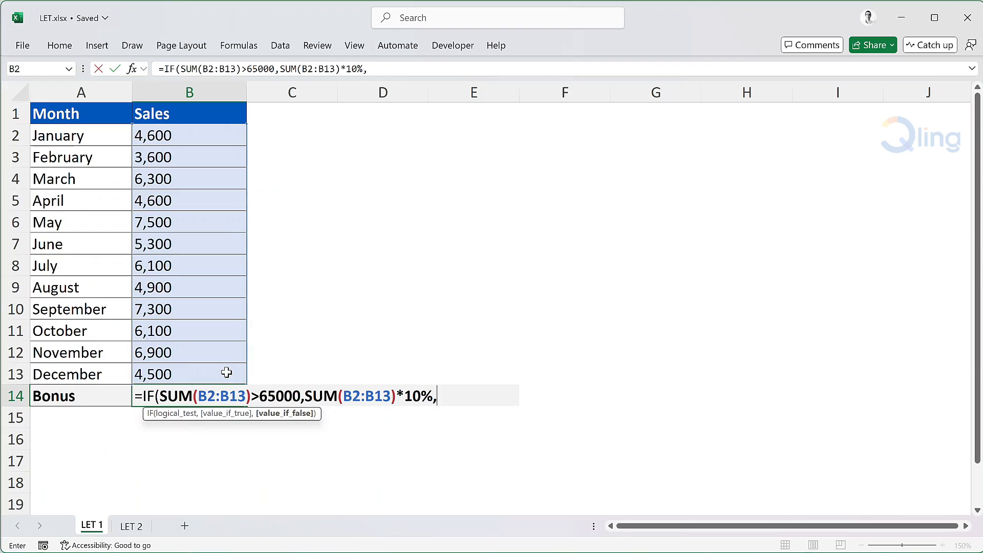
pyautogui.write('0')
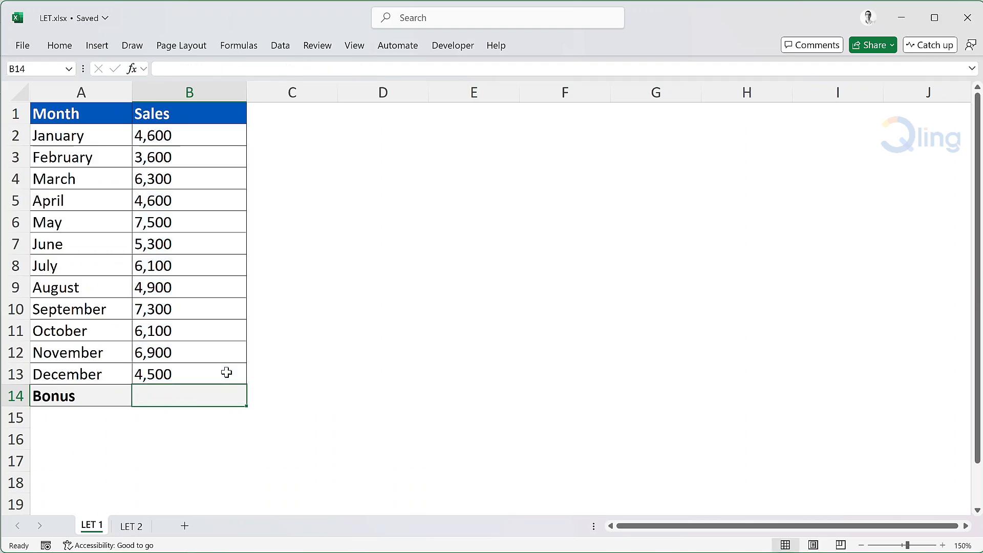
# Begin a LET formula in the Bonus cell B14 in place of the discarded IF.
pyautogui.write('=le')
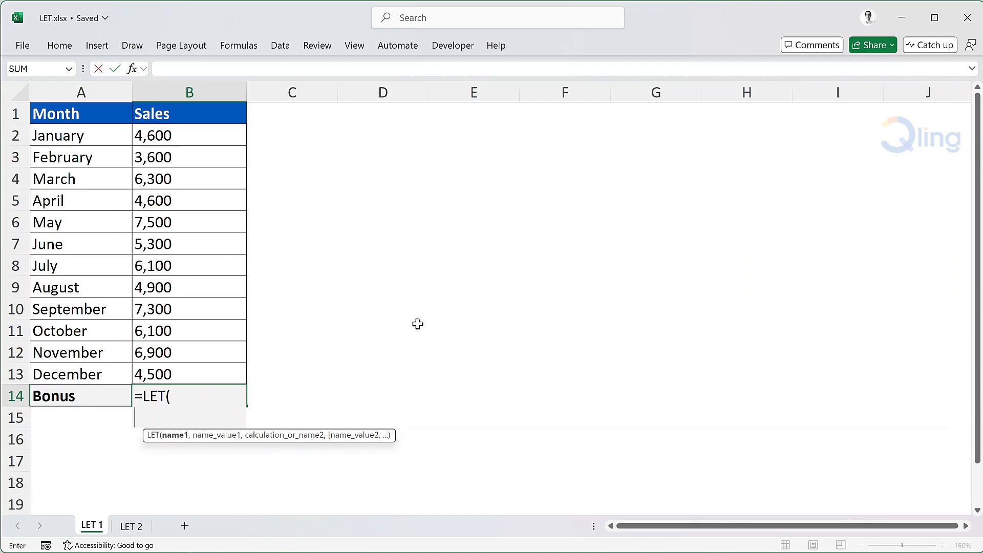
# Define the LET name total as SUM(B2:B13) of the monthly sales.
pyautogui.write('tot')
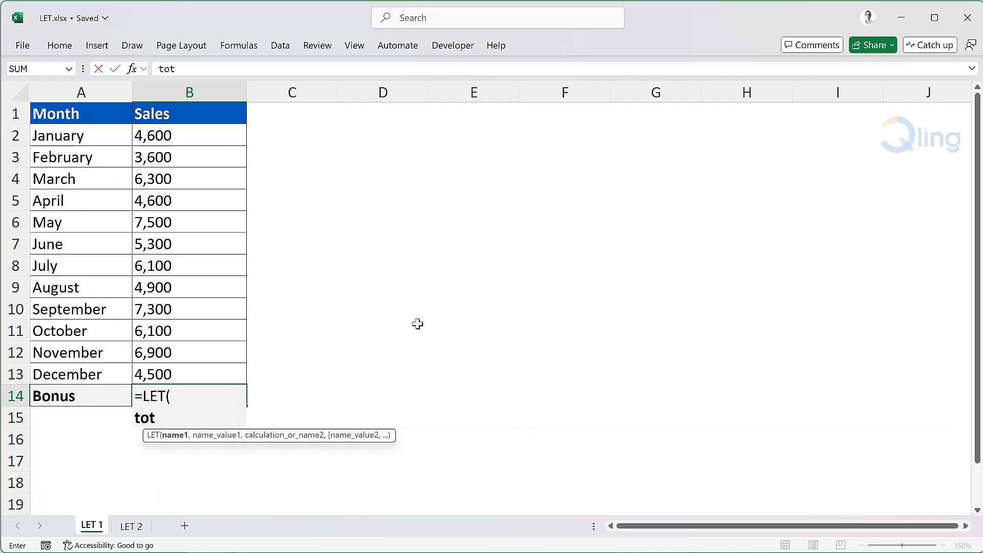
pyautogui.write('al,')
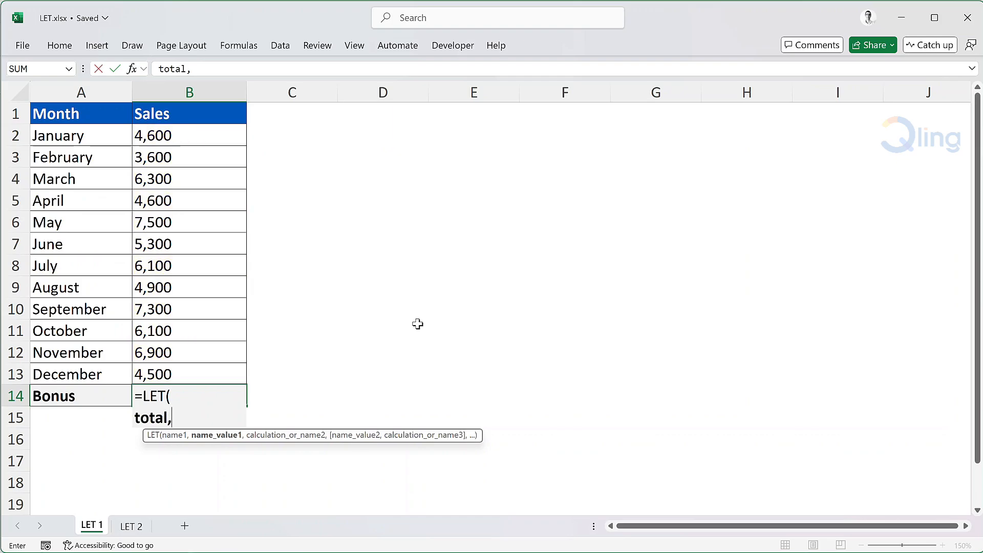
pyautogui.write('SUM(B2:B13')
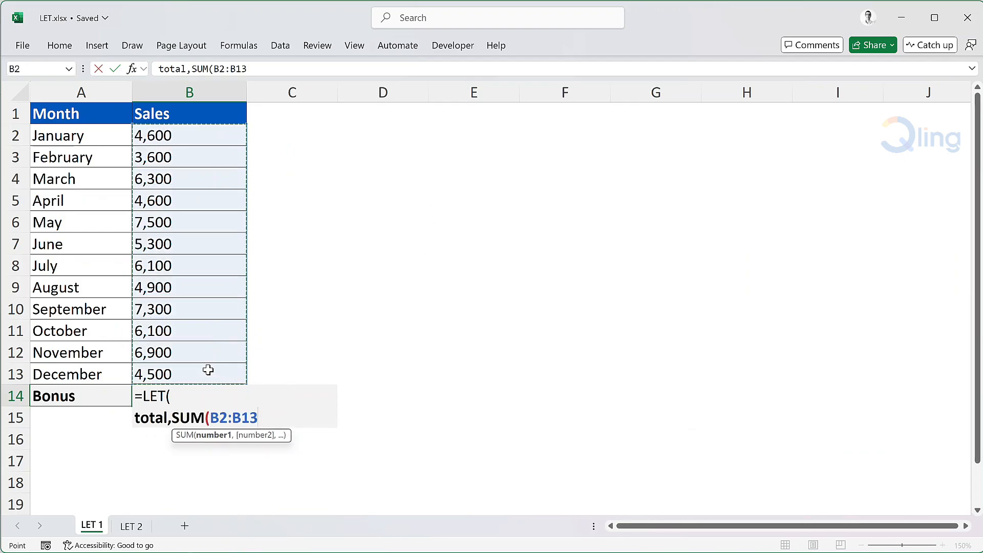
pyautogui.write('),')
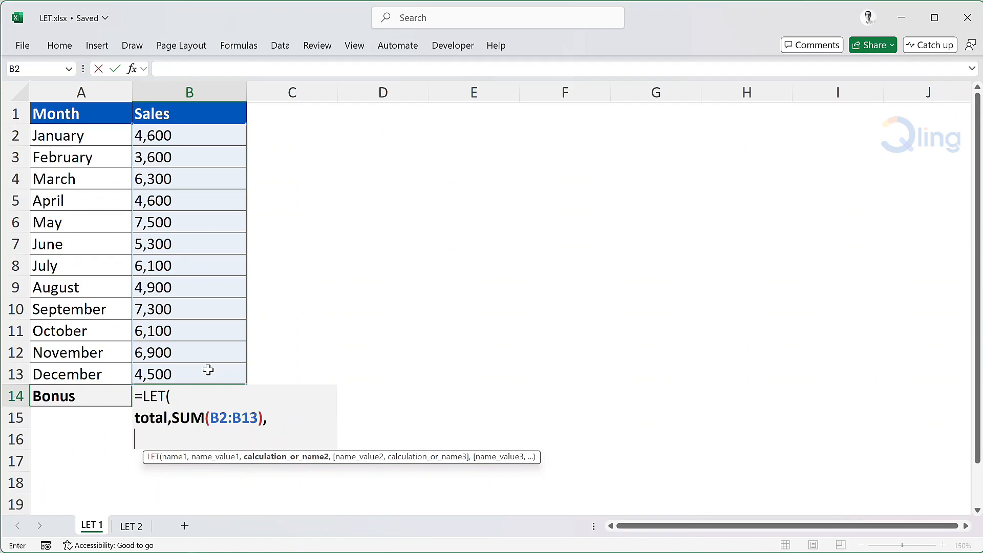
# Add the calculation IF(total>65000, ... testing the defined total.
pyautogui.write('if')
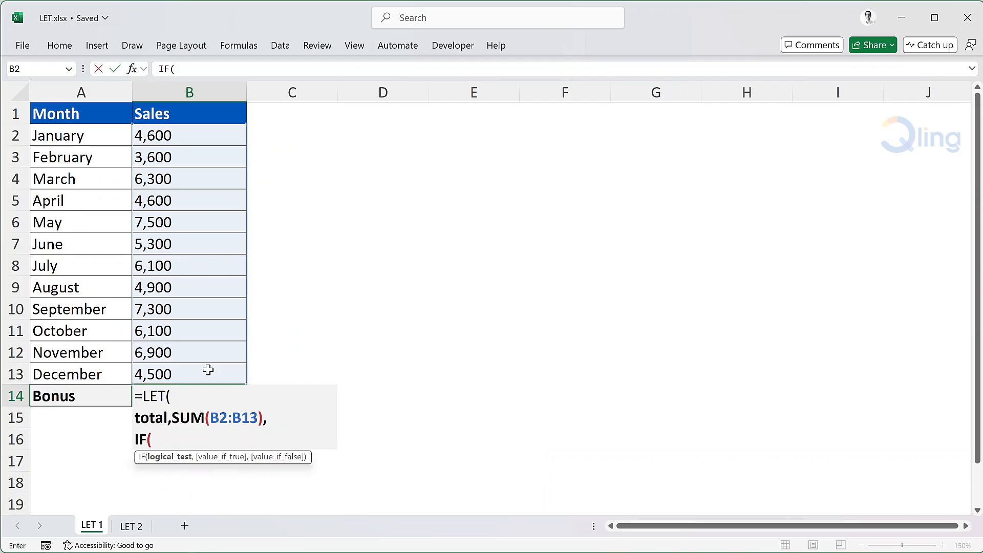
pyautogui.write('total')
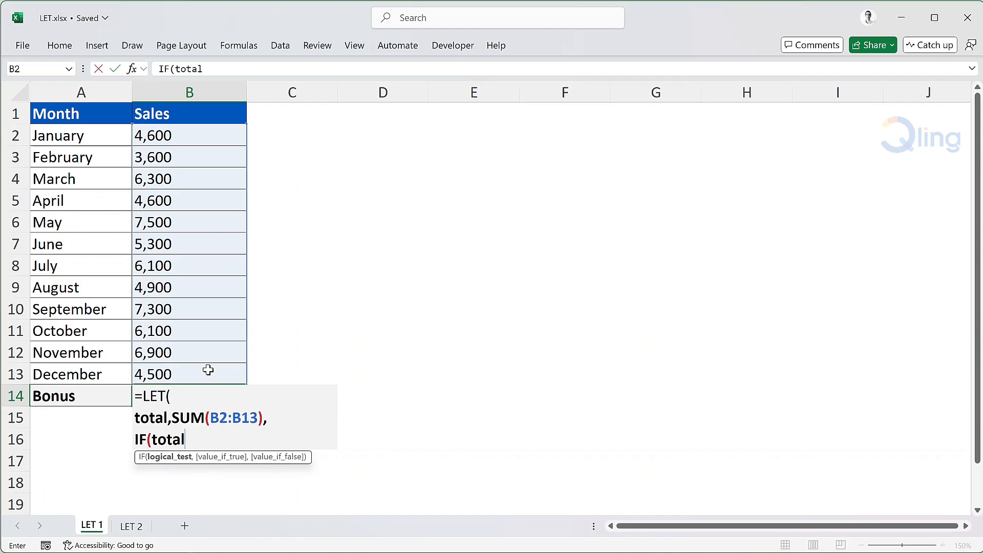
pyautogui.write('>6500')
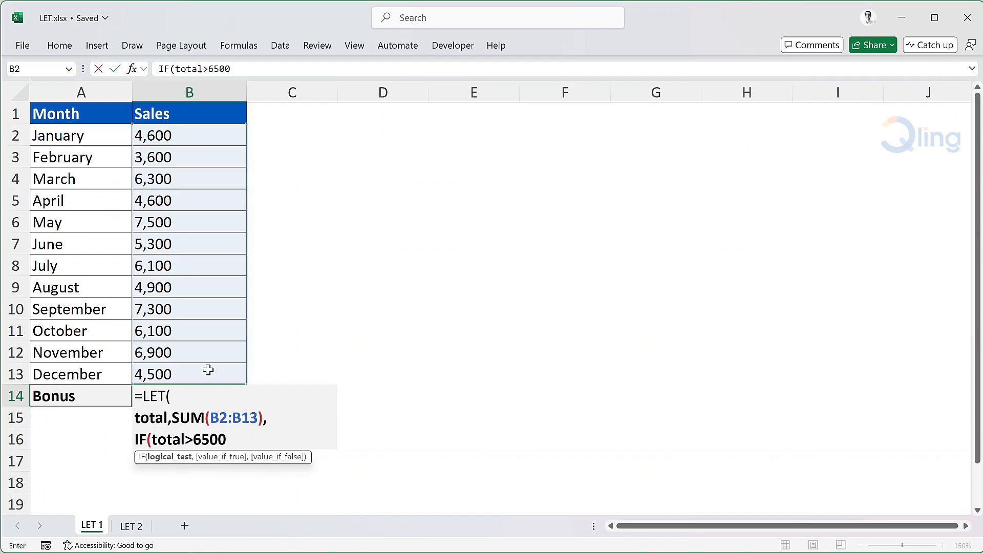
pyautogui.write('0,')
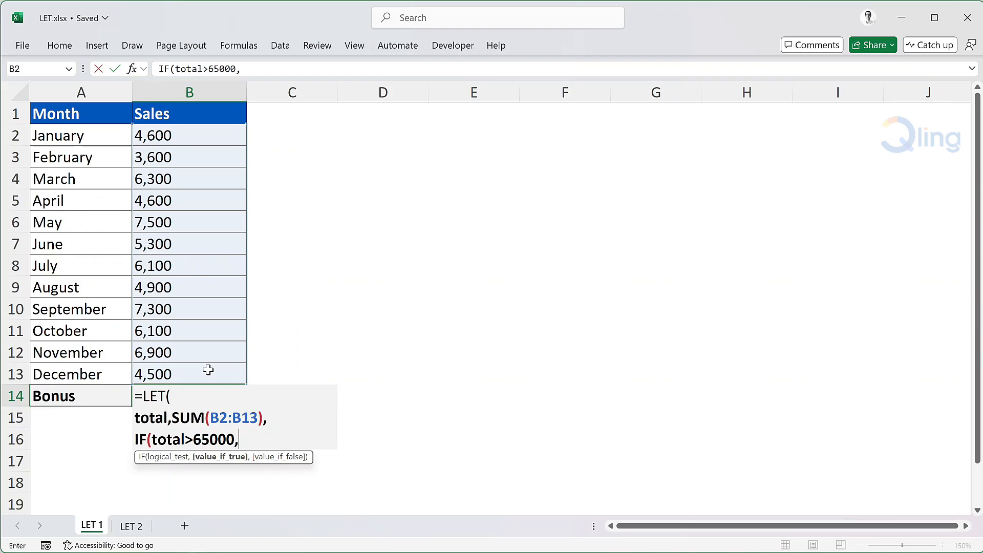
# Finish with total*10% else 0, closing LET so B14 returns a 6,770 bonus.
pyautogui.write('tot')
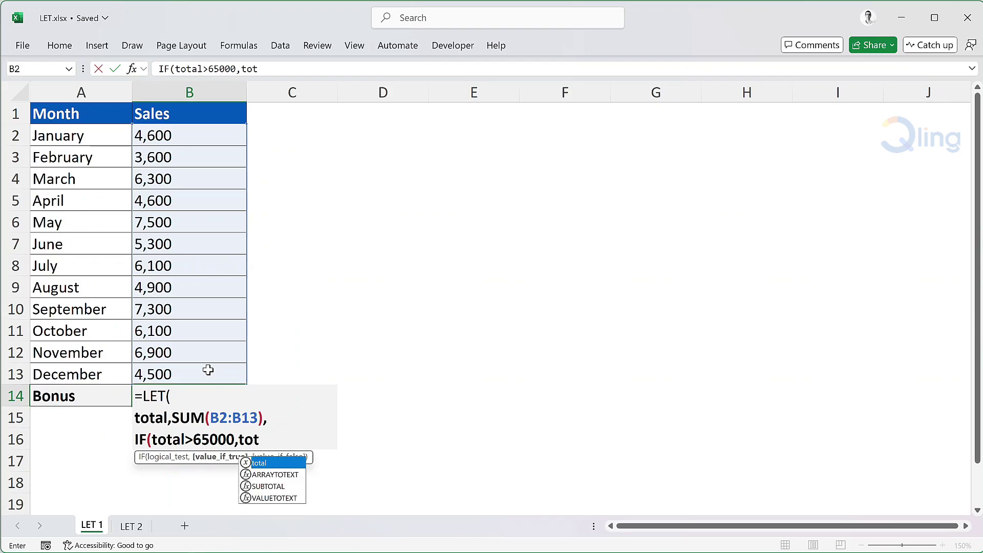
pyautogui.write('al*10')
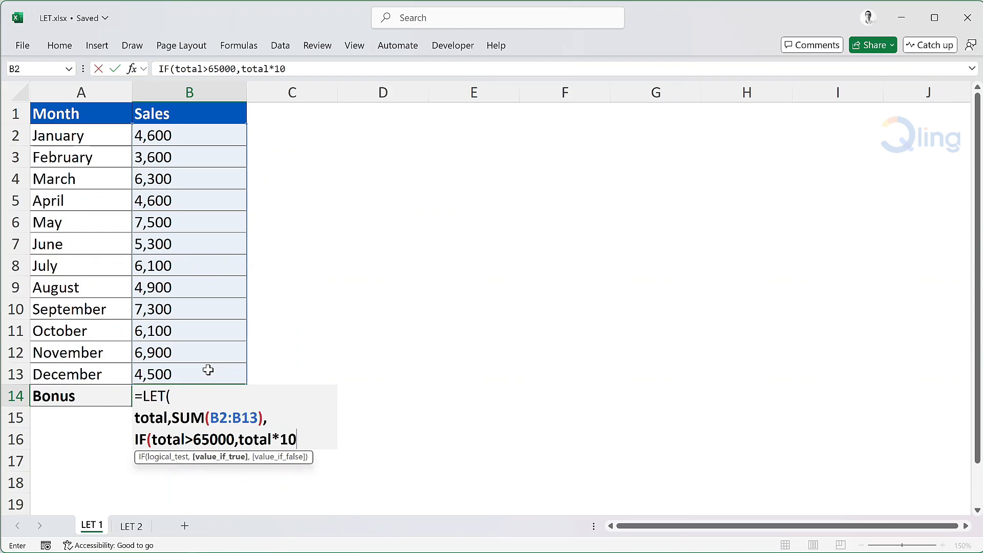
pyautogui.write('%')
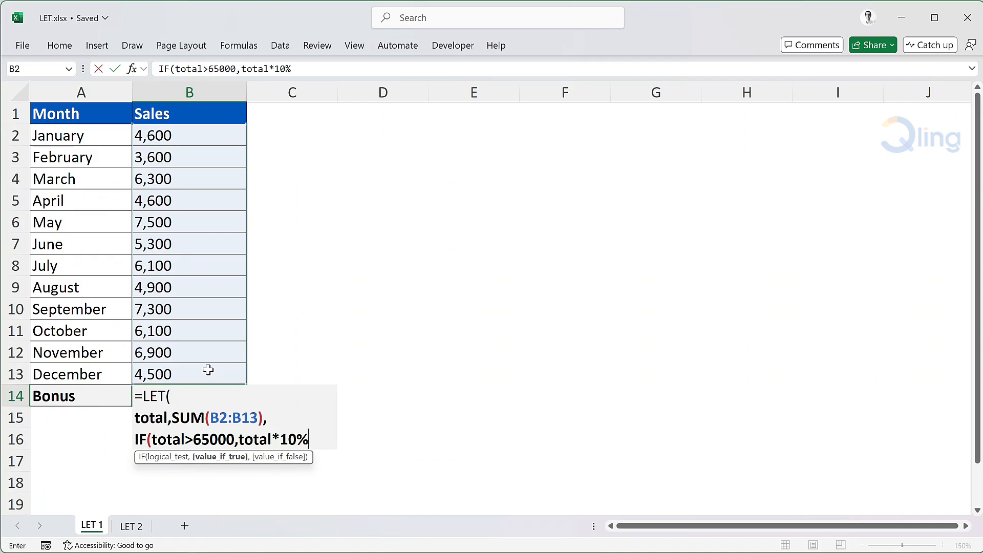
pyautogui.write(',0')
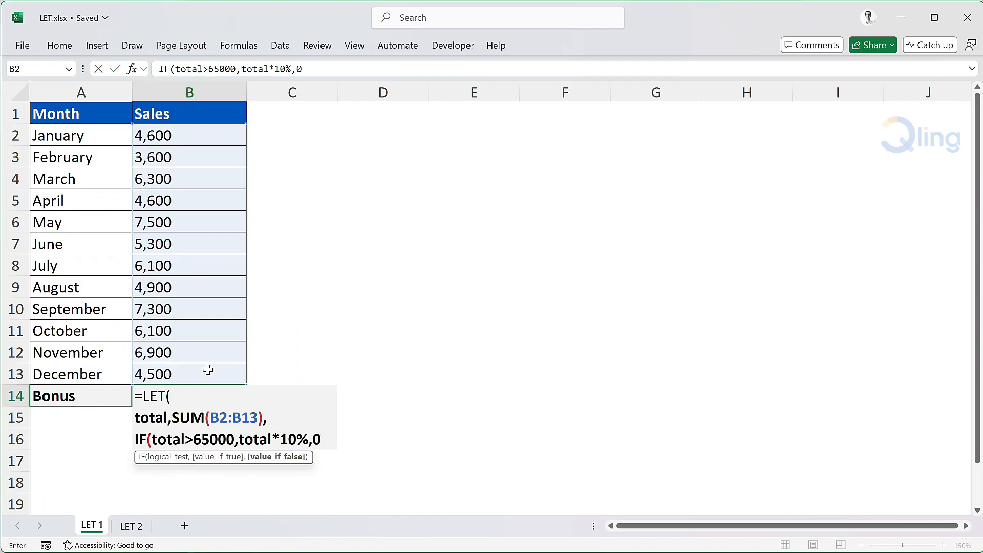
pyautogui.write('))')
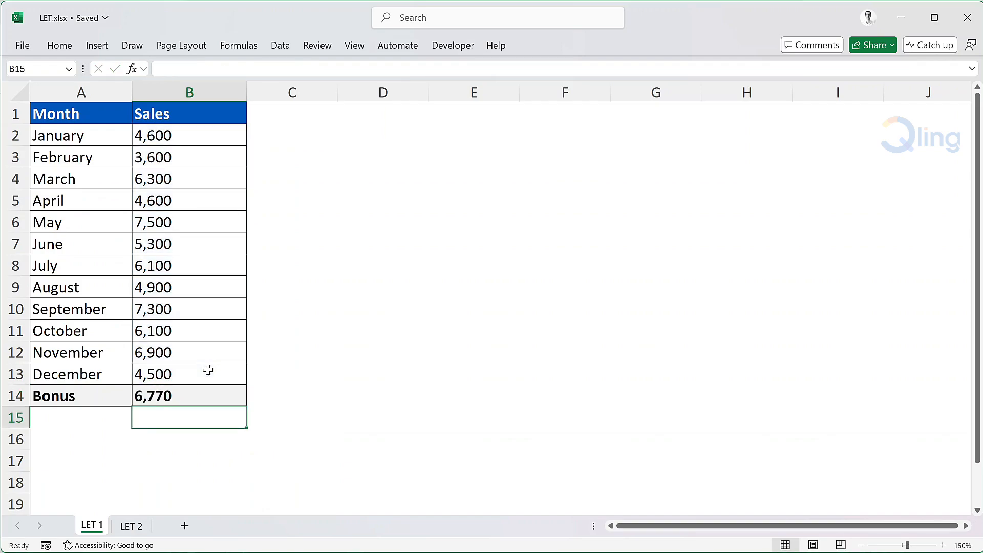
pyautogui.moveTo(198, 394)
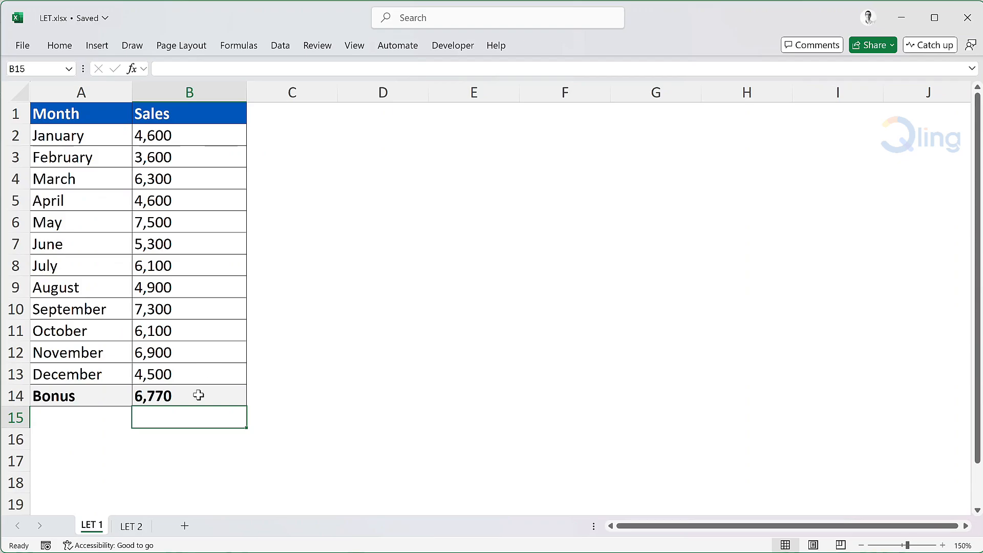
pyautogui.click(131, 526)
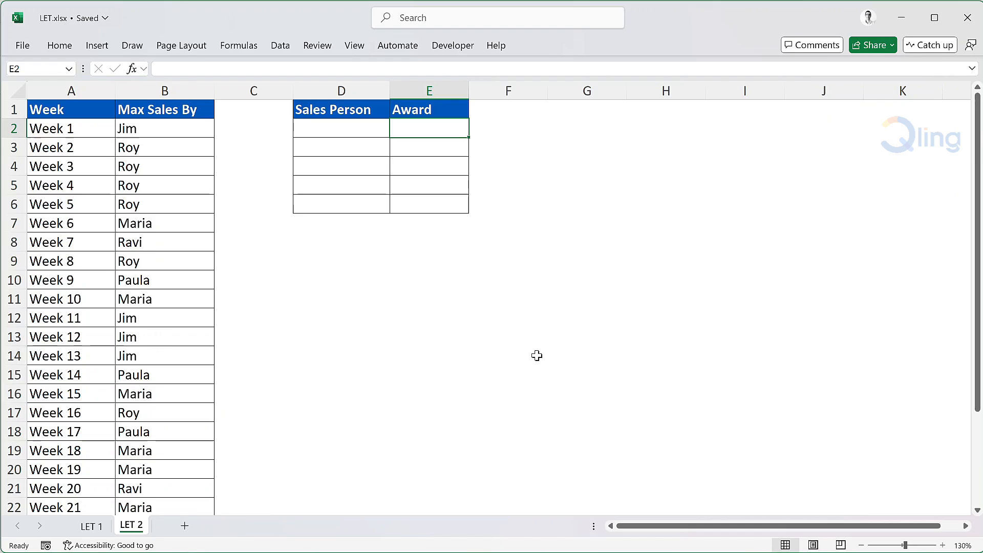
pyautogui.moveTo(498, 369)
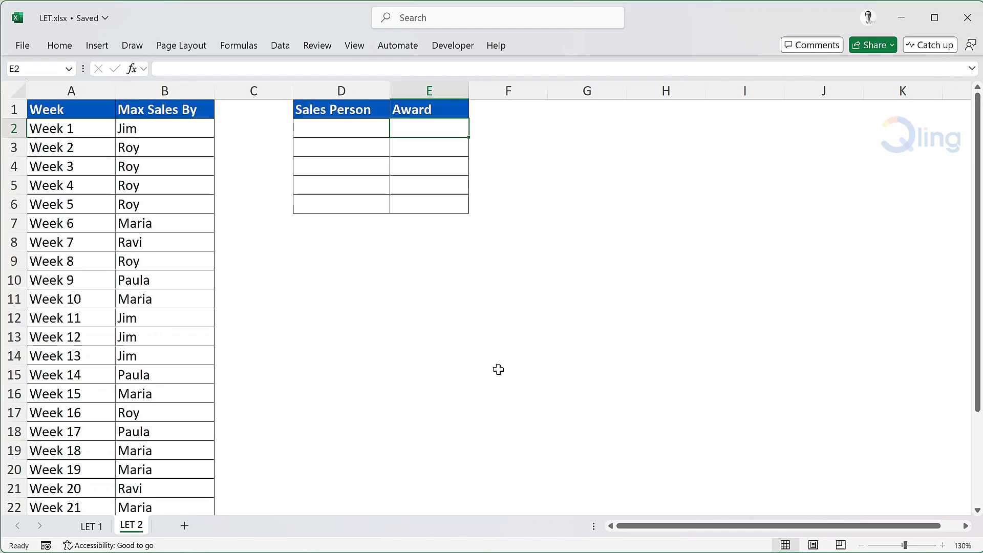
# Scroll through the weekly Max Sales By list on LET 2 and select the Sales Person cell.
pyautogui.scroll(-3)
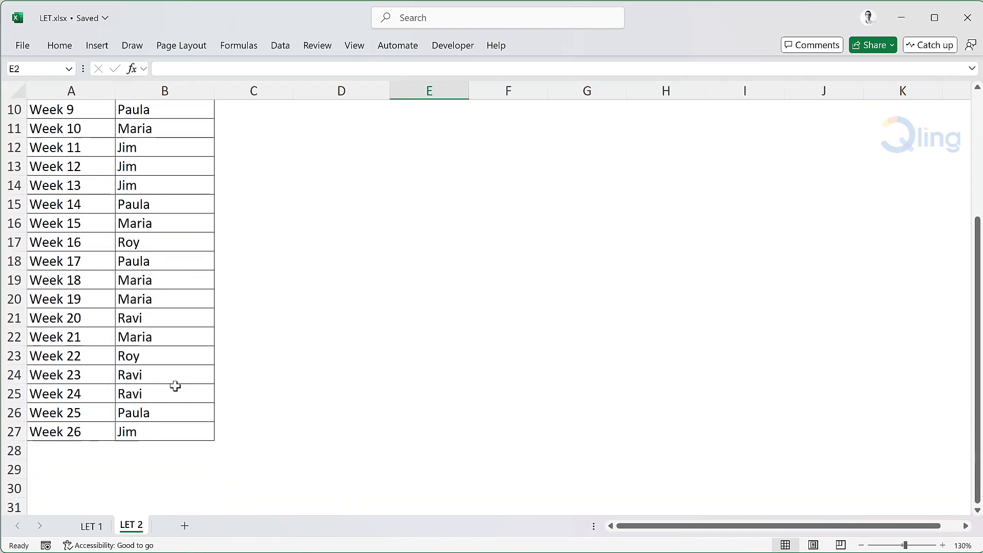
pyautogui.scroll(3)
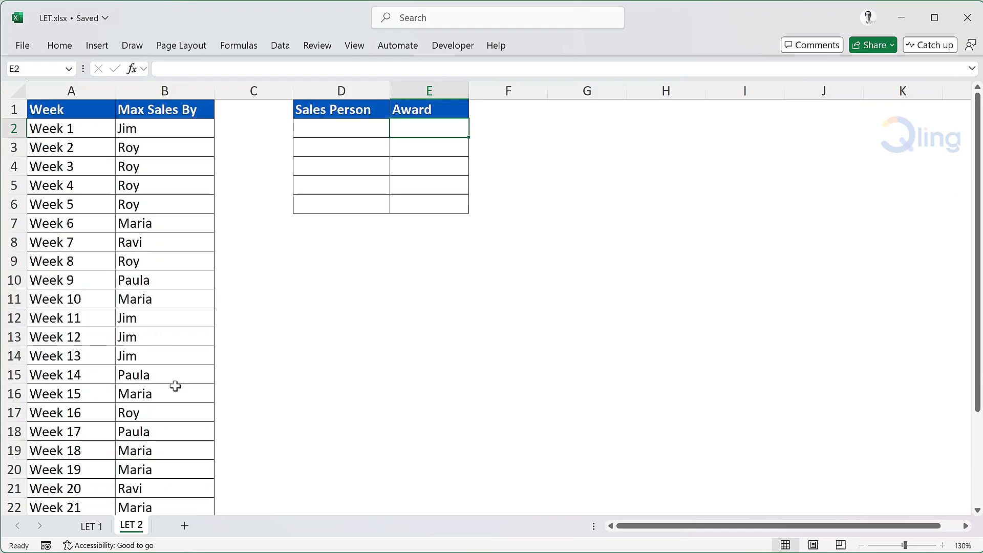
pyautogui.click(341, 128)
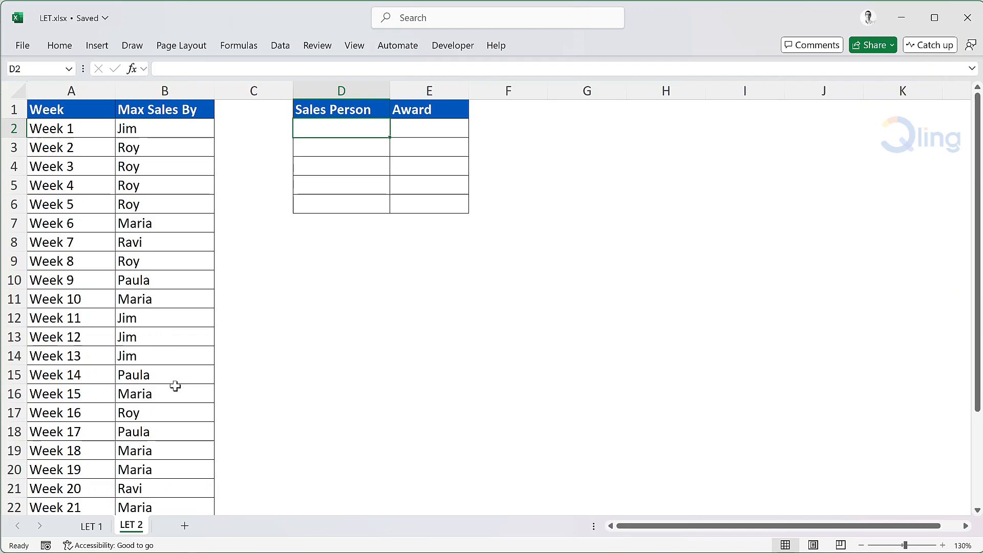
# Spill the distinct names Jim, Roy, Maria, Ravi, Paula into Sales Person with UNIQUE(B2:B27).
pyautogui.write('=uniq')
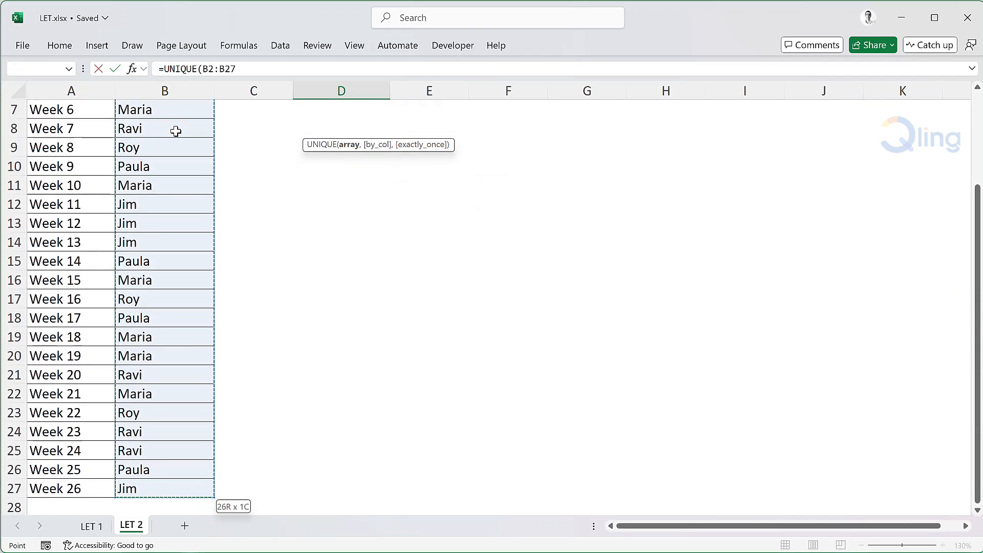
pyautogui.press('Return')
pyautogui.write('=LET(')
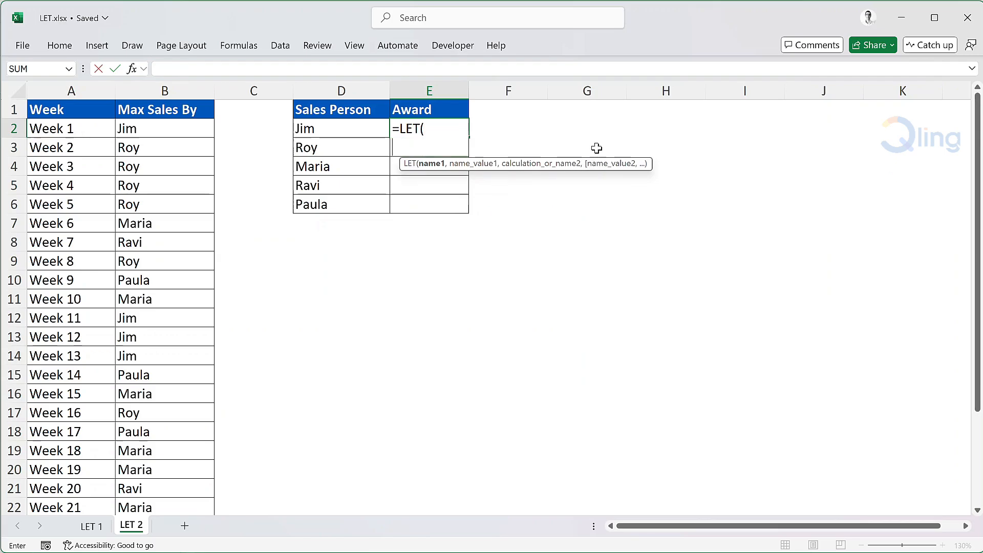
# In E2's LET, define count as COUNTIFS(B2:B27,D2#) against the spilled names.
pyautogui.write('count')
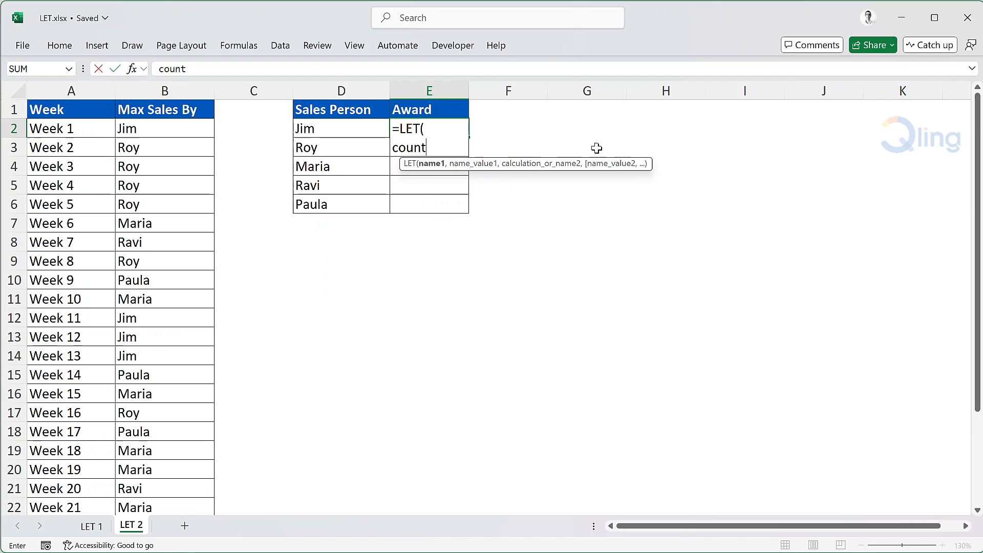
pyautogui.write(',co')
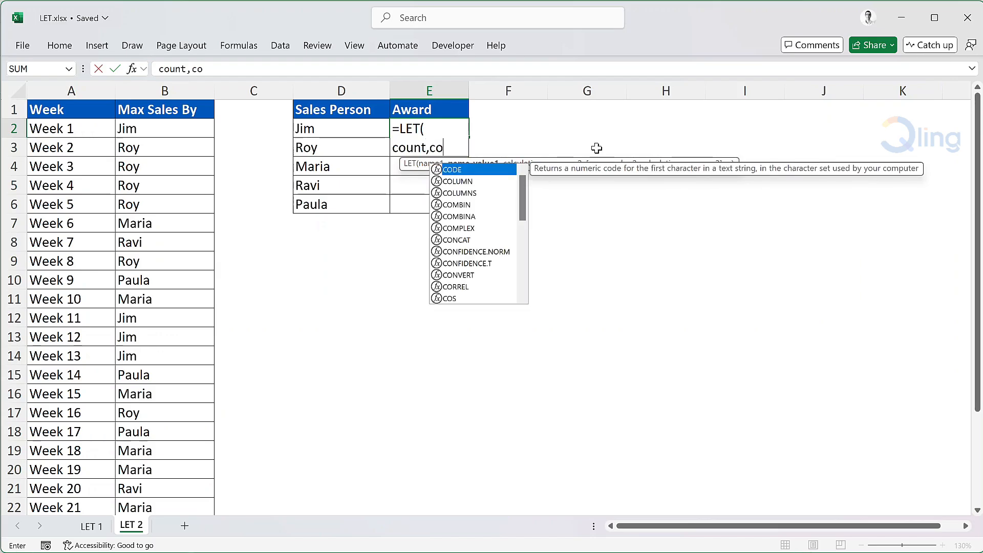
pyautogui.write('untifs')
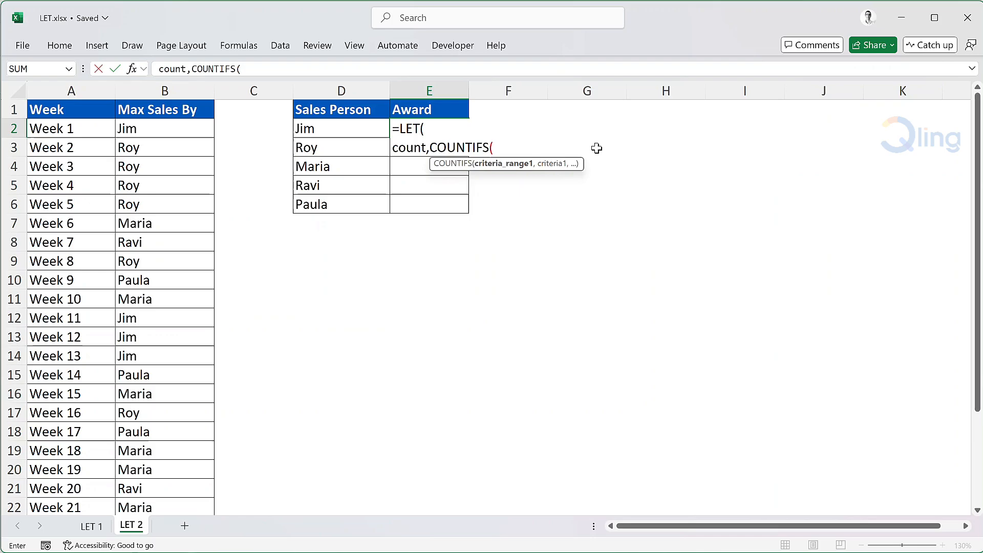
pyautogui.moveTo(260, 122)
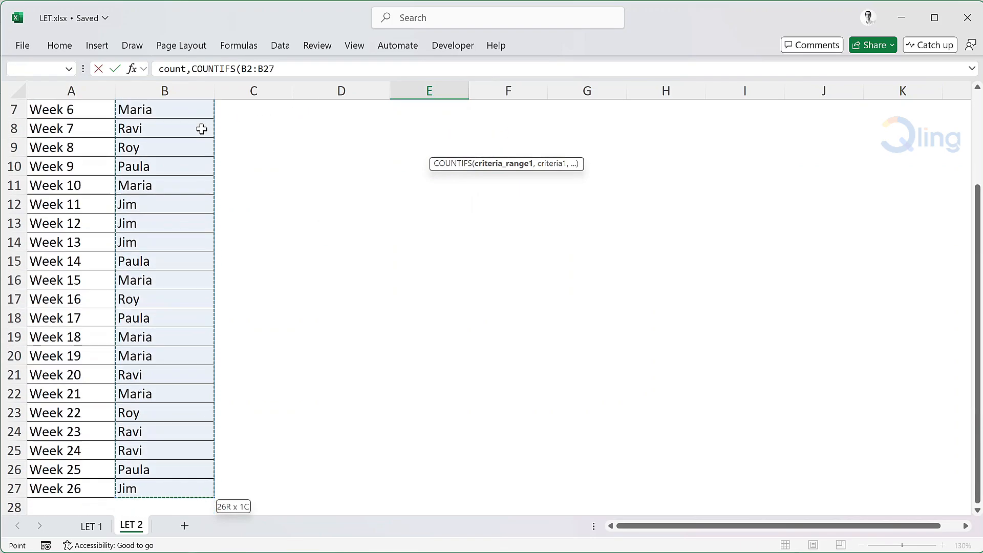
pyautogui.write(',')
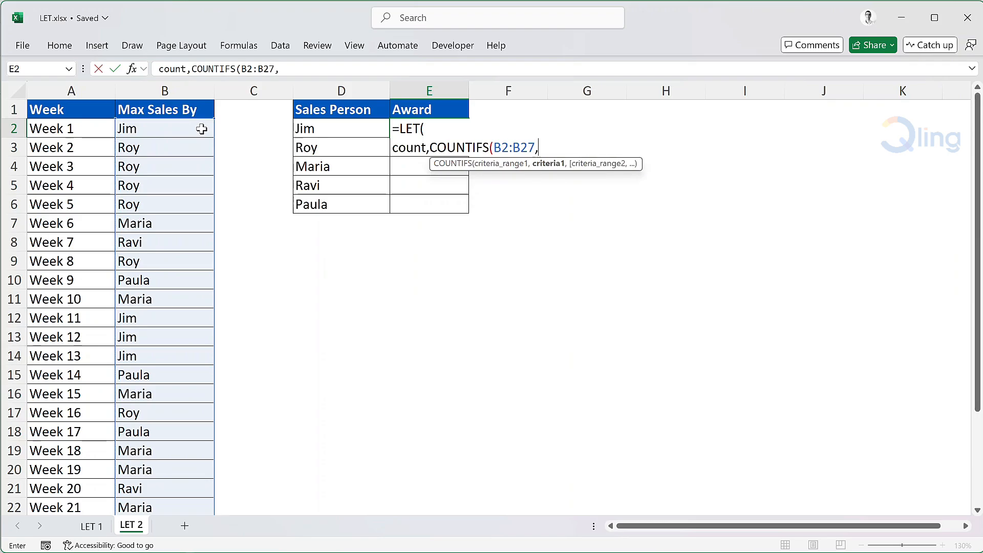
pyautogui.click(341, 128)
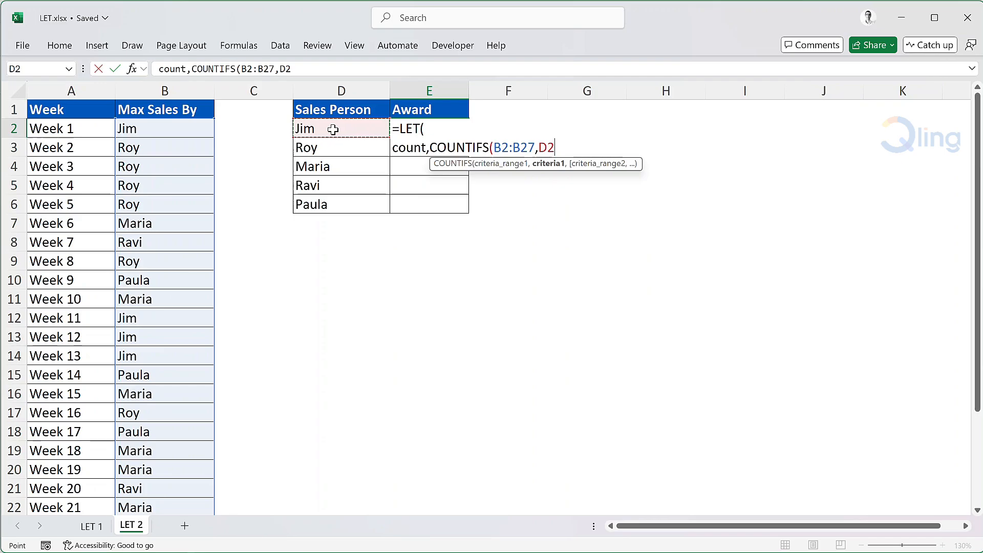
pyautogui.write('#')
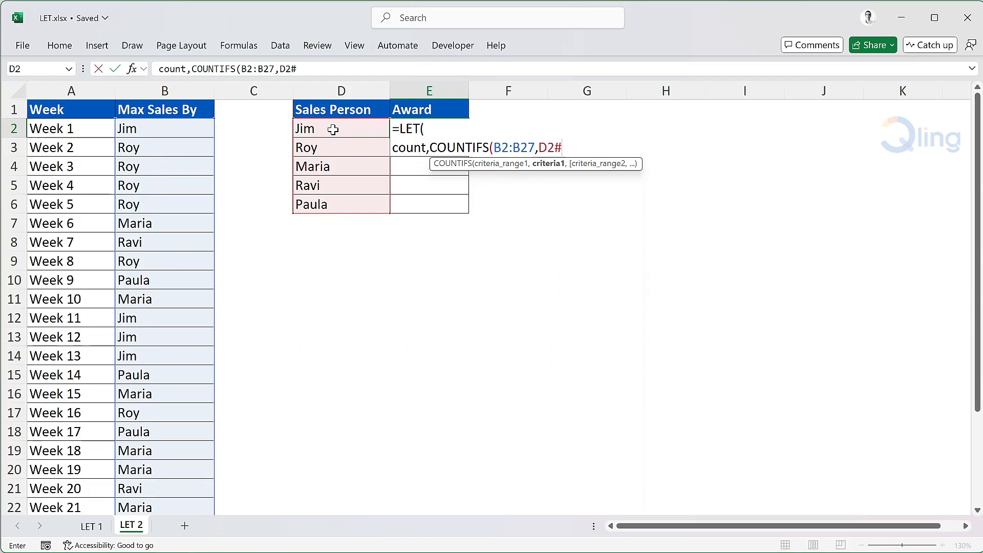
pyautogui.write('),')
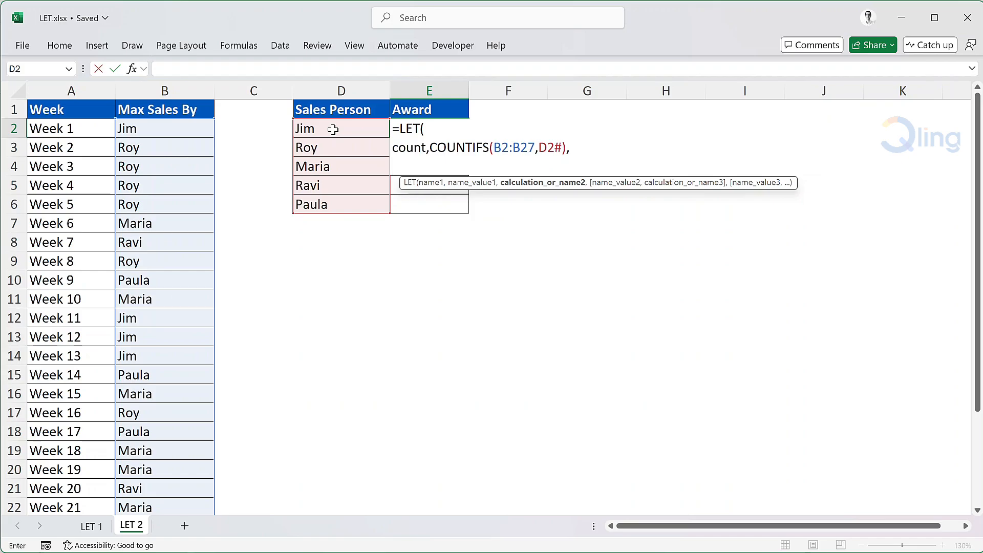
# Add the first test awarding "Gold" when count>=7.
pyautogui.write('if')
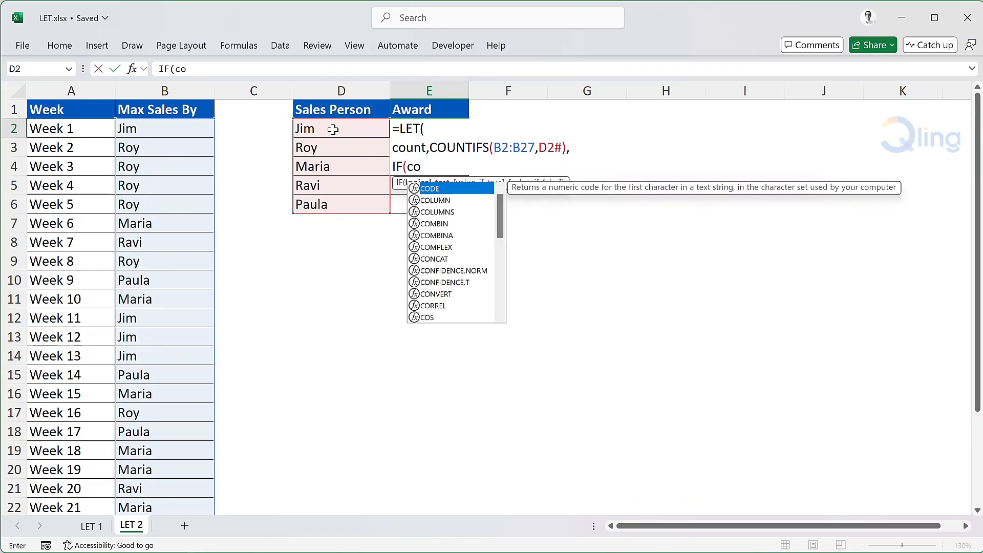
pyautogui.write('unt>=')
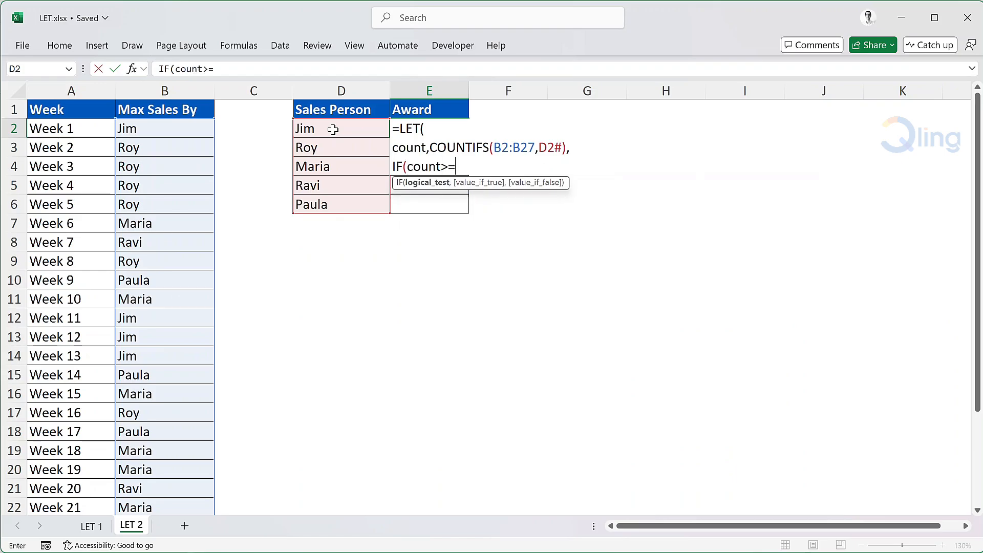
pyautogui.write('7,')
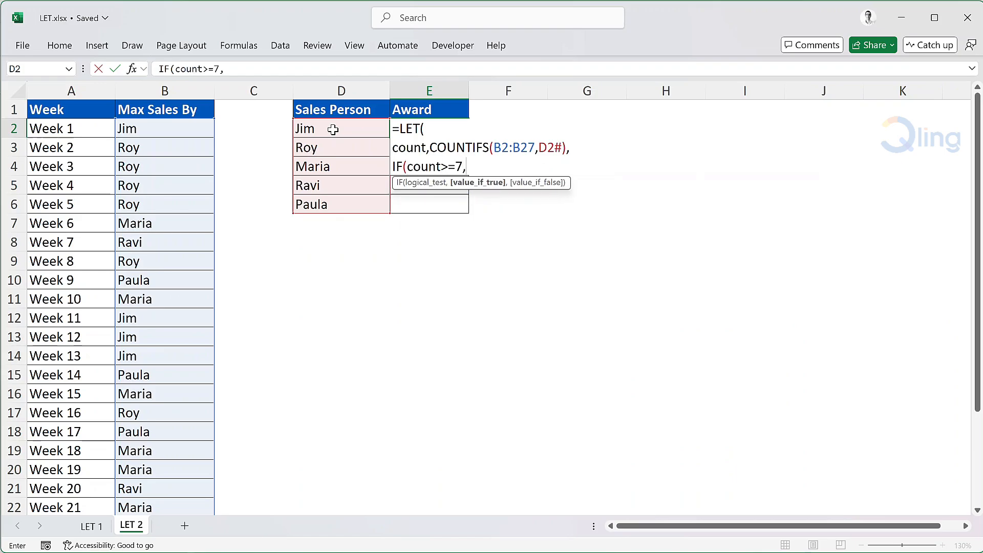
pyautogui.write('"')
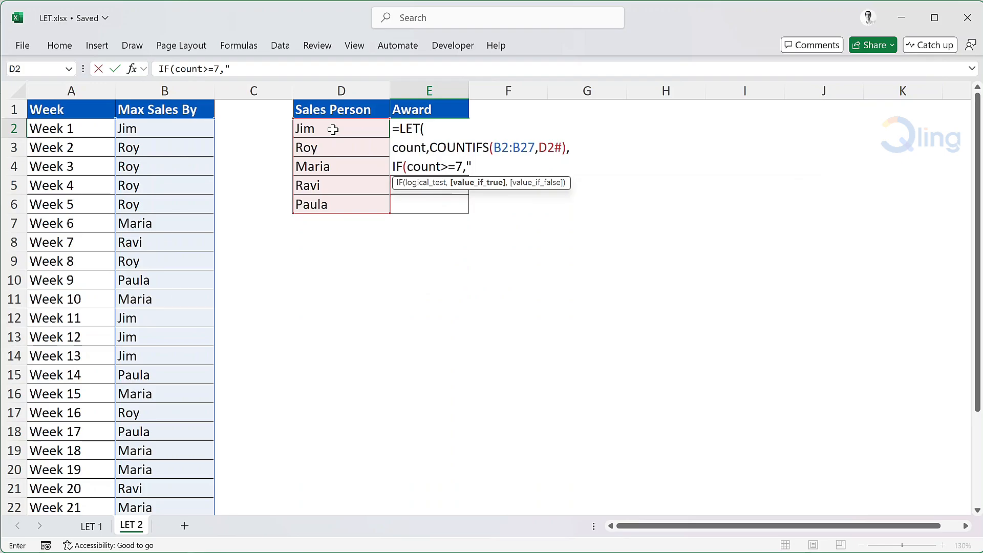
pyautogui.write('Gold"')
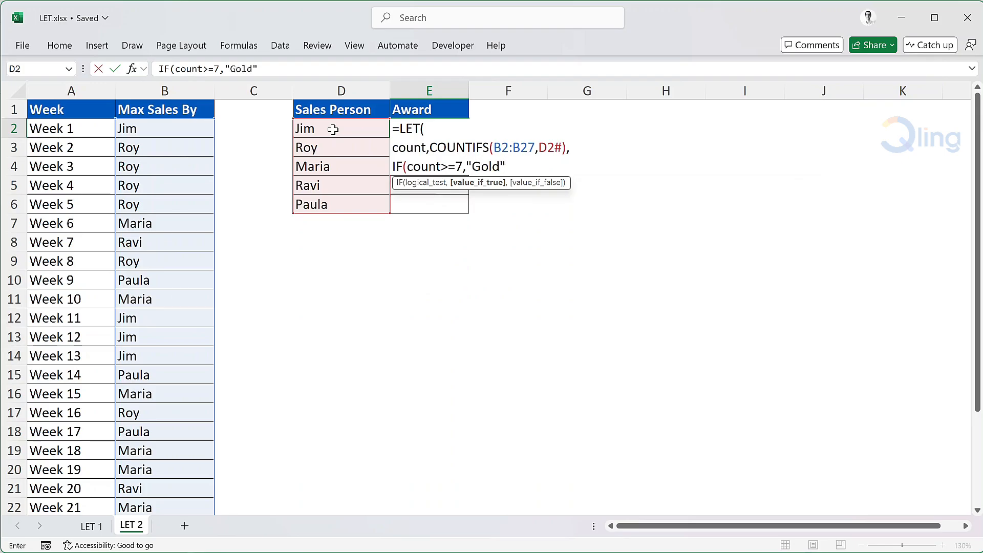
pyautogui.write(',')
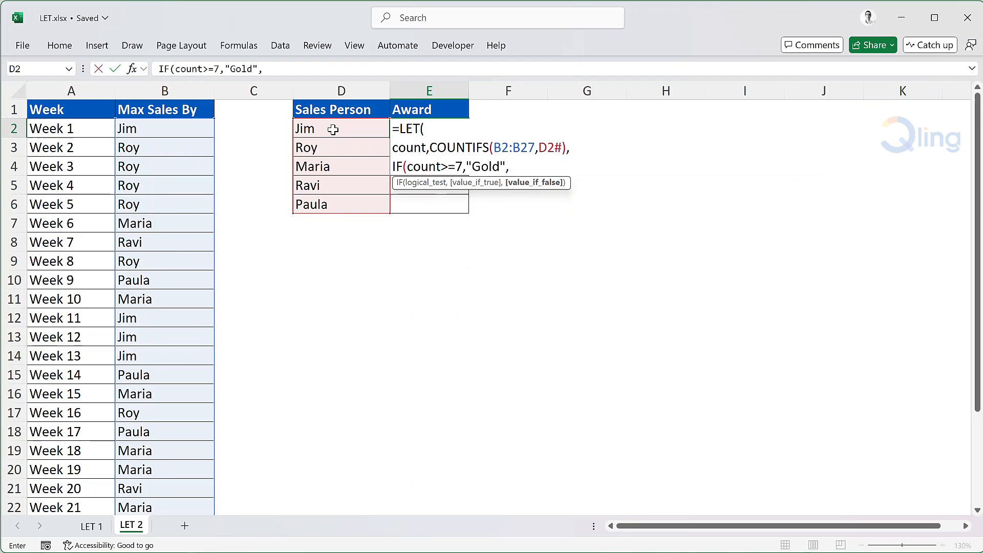
# Nest IF(count>=5,"Silver","None") and close the LET formula.
pyautogui.write('if(coun')
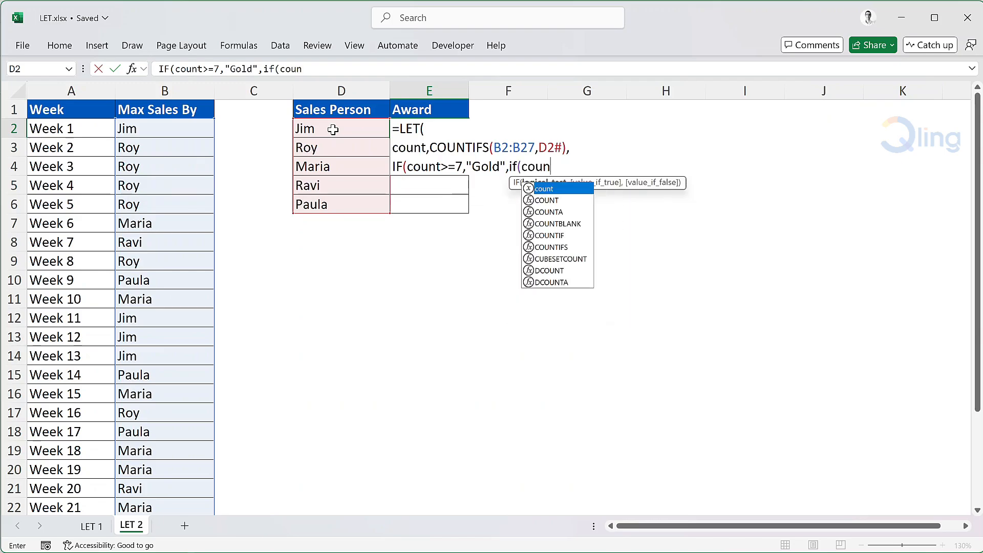
pyautogui.write('t>=')
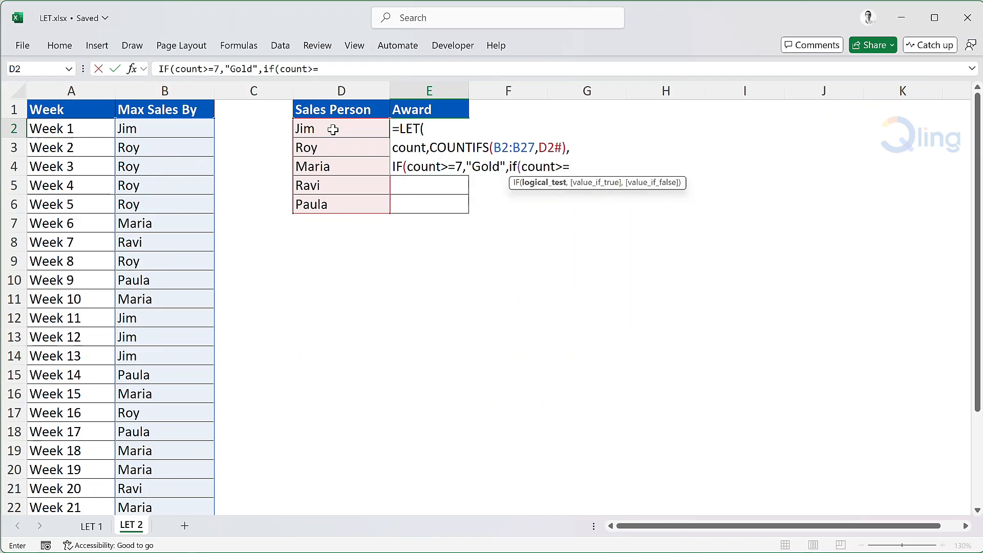
pyautogui.write('5,')
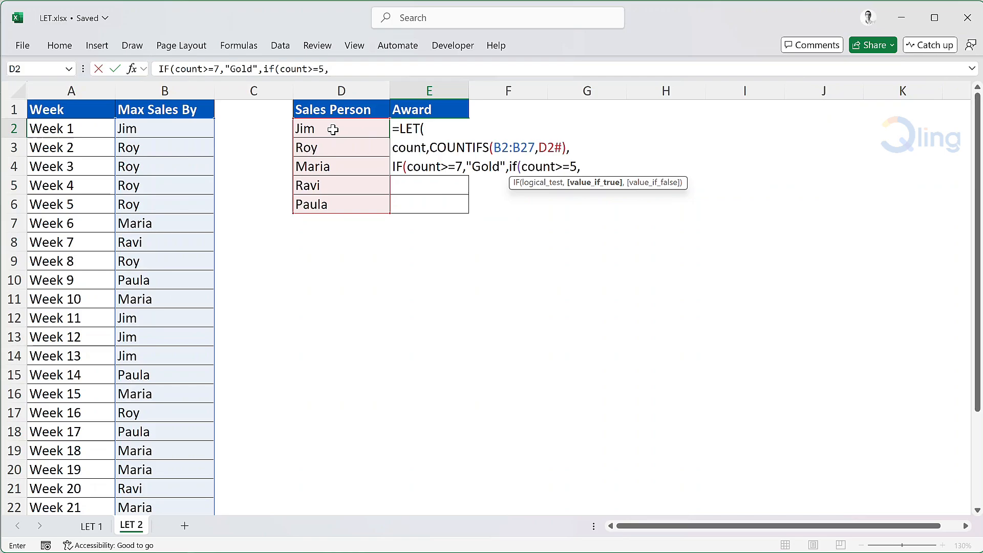
pyautogui.write('"Sil')
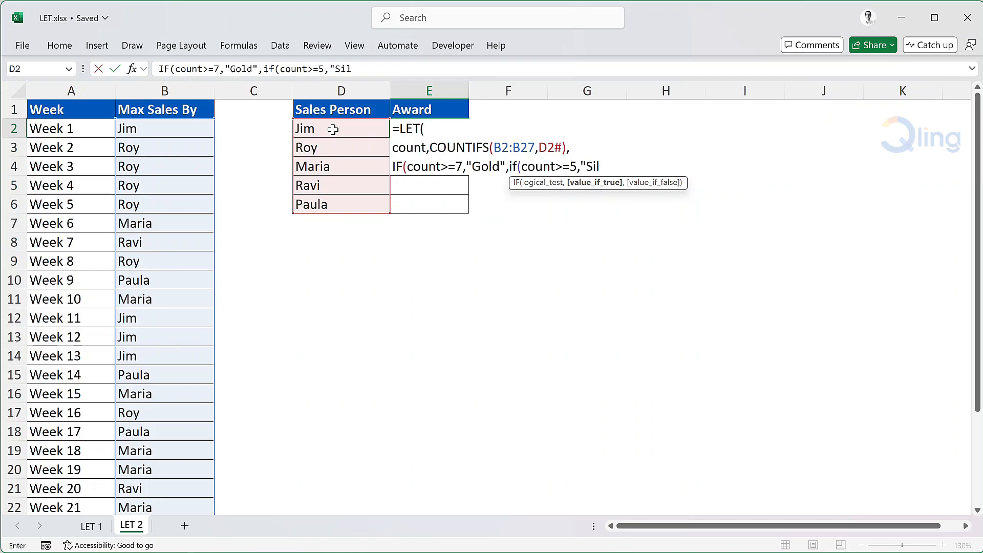
pyautogui.write('ver"')
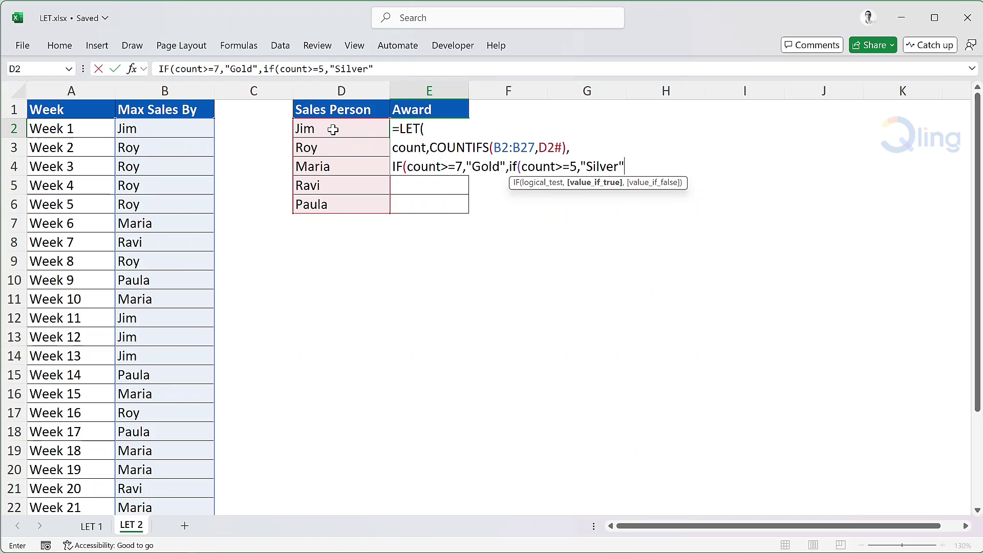
pyautogui.write(',"')
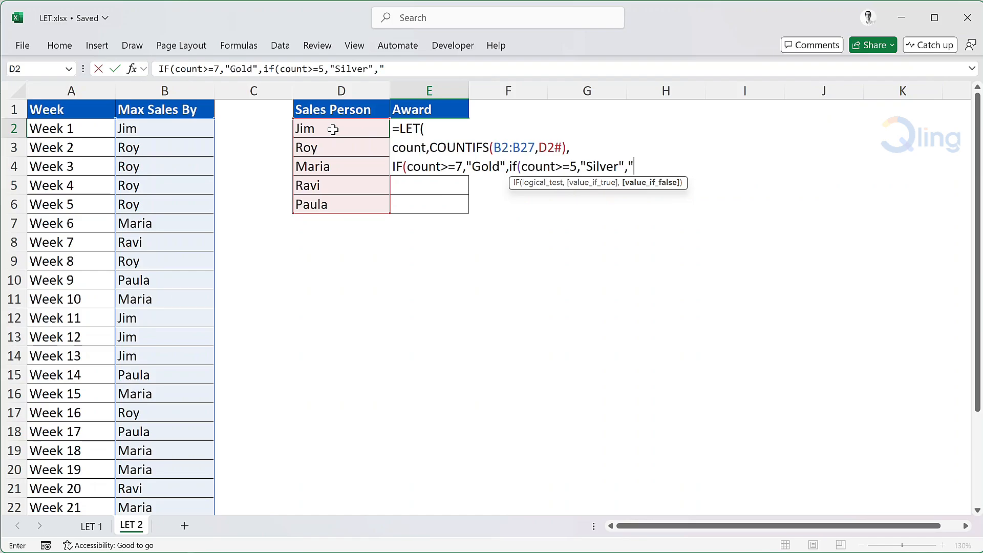
pyautogui.write('None"')
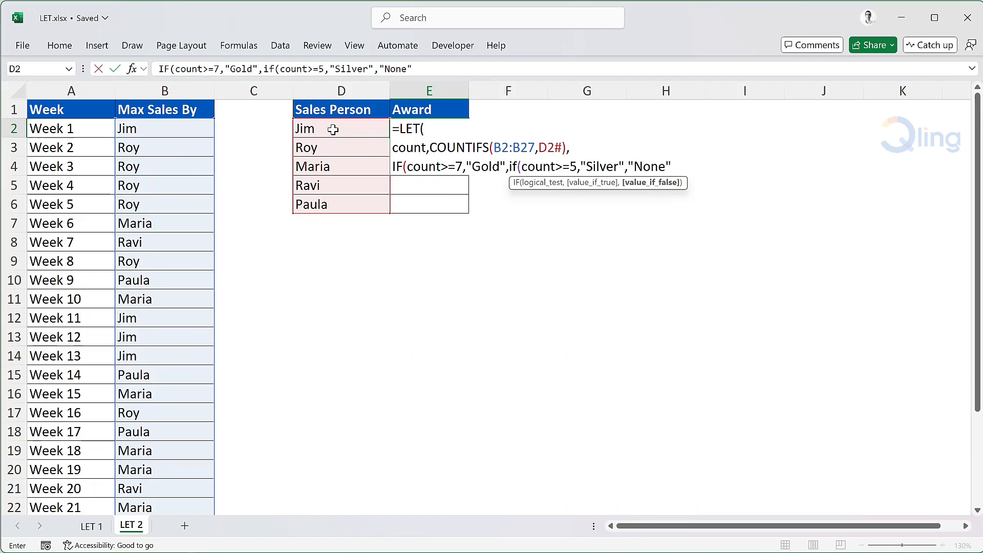
pyautogui.write(')))')
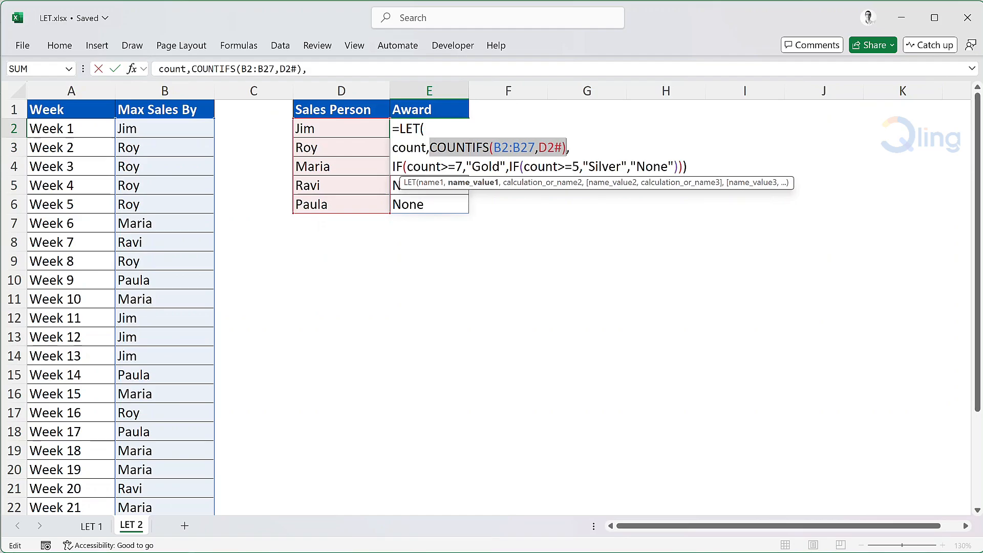
# Commit the awards (Silver, Gold, Silver, None, None) and add =COUNTIFS(B2:B27,D2#) in F2 showing 5, 7, 6, 4, 4.
pyautogui.press('Return')
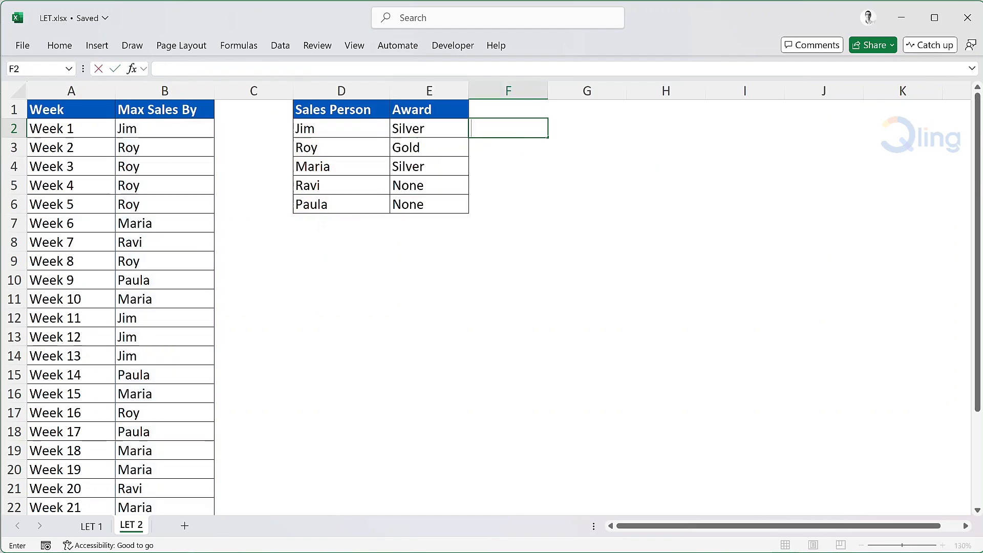
pyautogui.write('=COUNTIFS(B2:B27,D2#)')
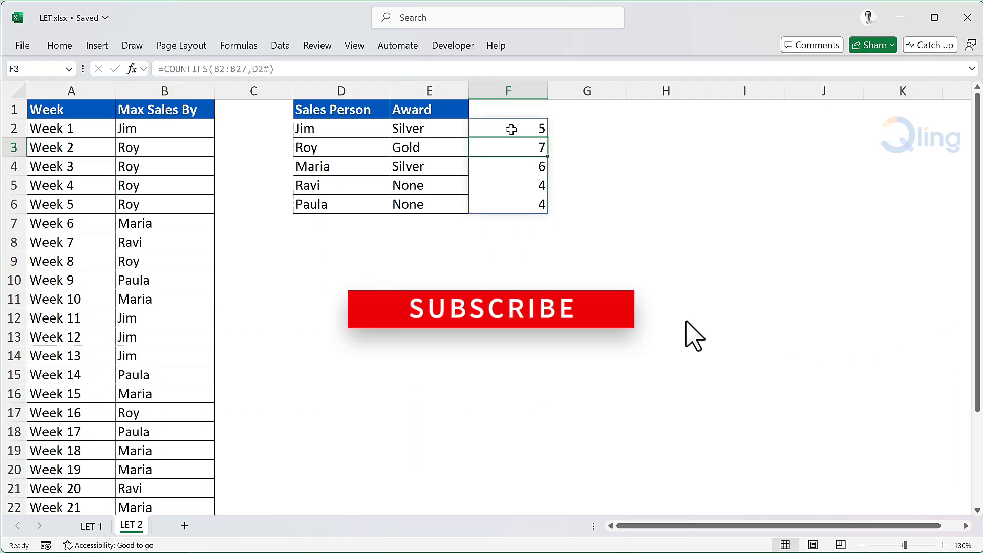
pyautogui.moveTo(511, 327)
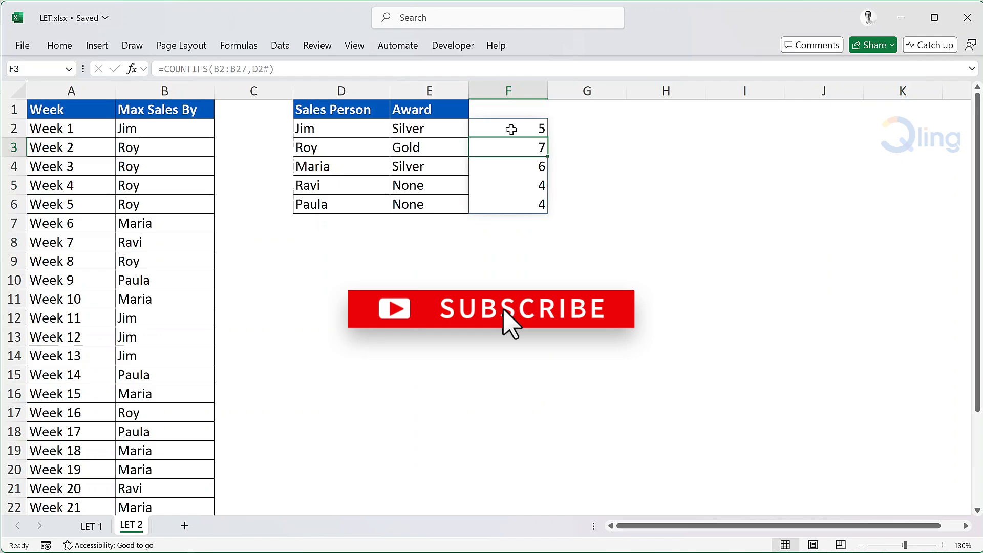